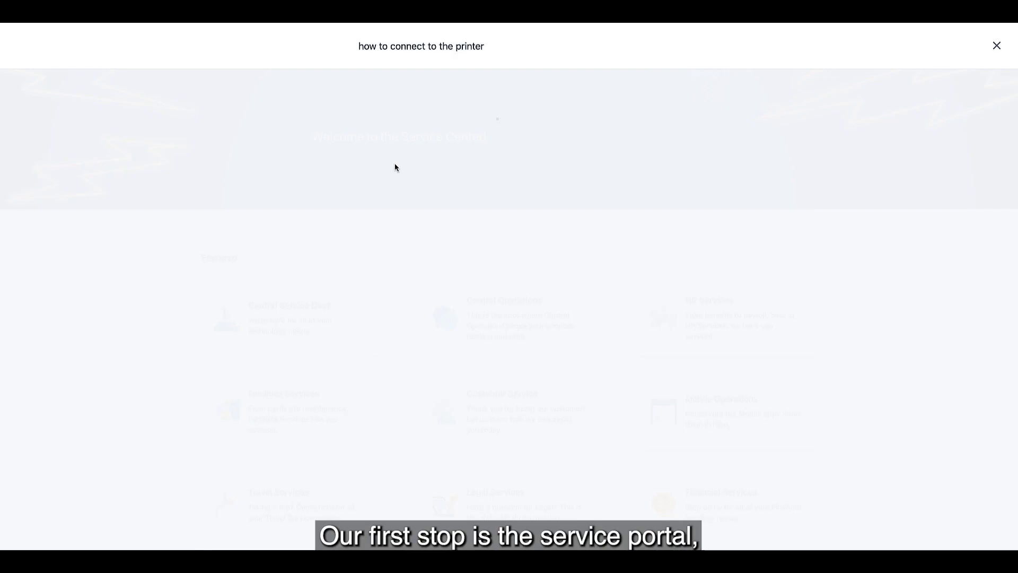
Search the portal for 'how to connect to the printer' and dismiss the suggested articles
text(how to connect to the printer)
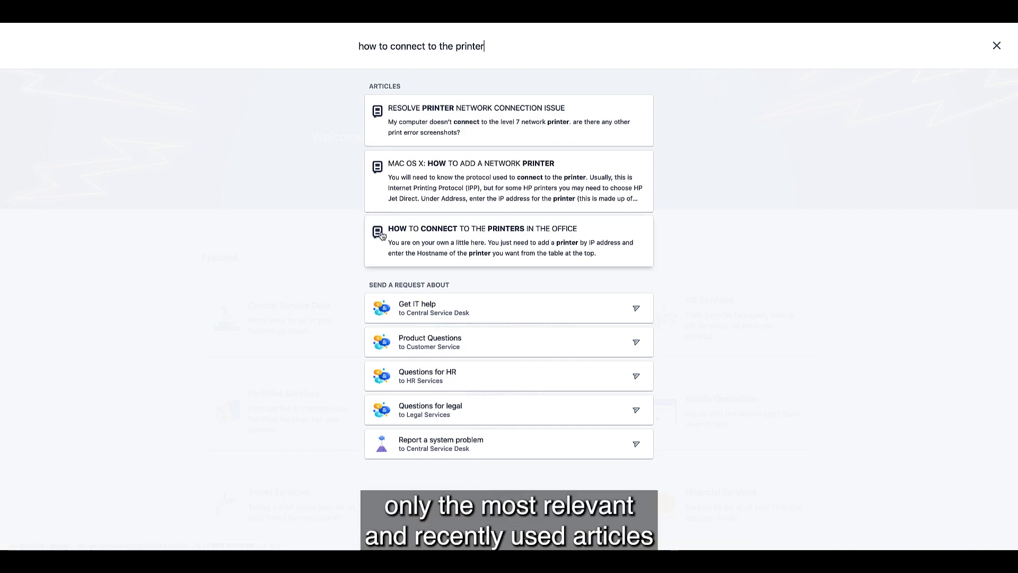
click(481, 240)
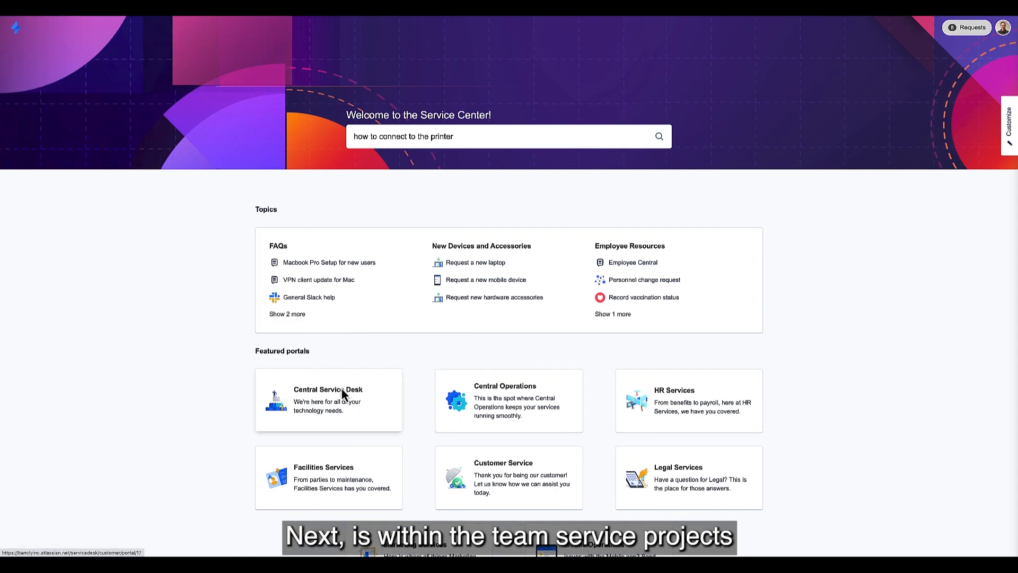
Enter the Central Service Desk portal showing Troubleshooting Articles and How-to categories
click(328, 399)
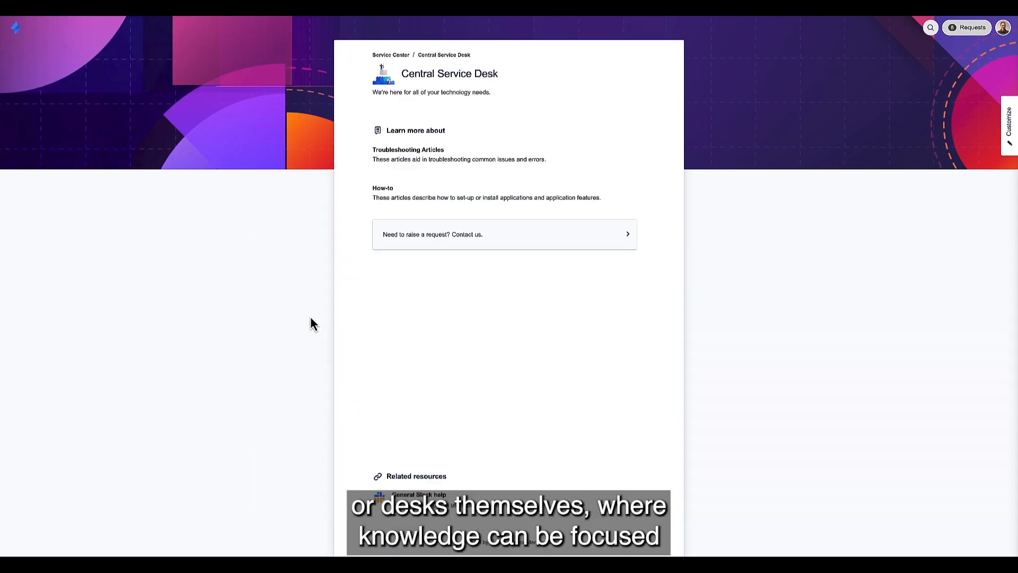
mouse_move(393, 167)
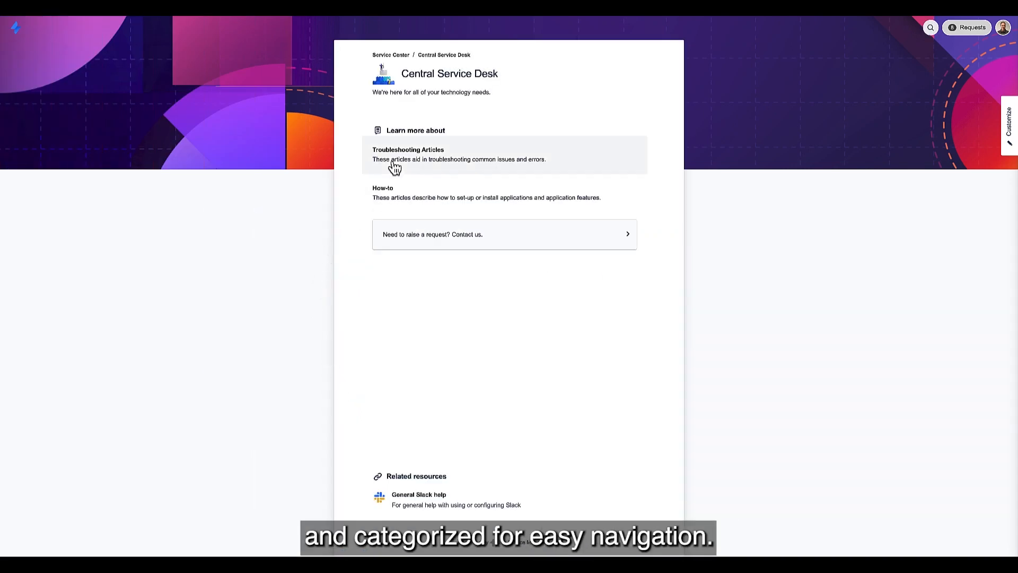
click(399, 150)
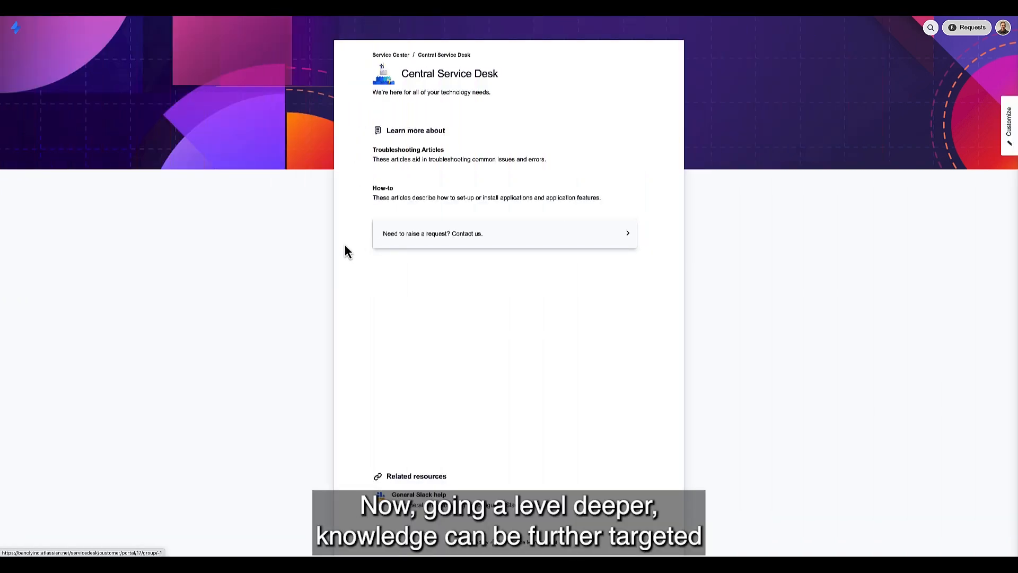
Raise a request via Contact us and choose the 'Set up VPN to the office' request type
click(504, 233)
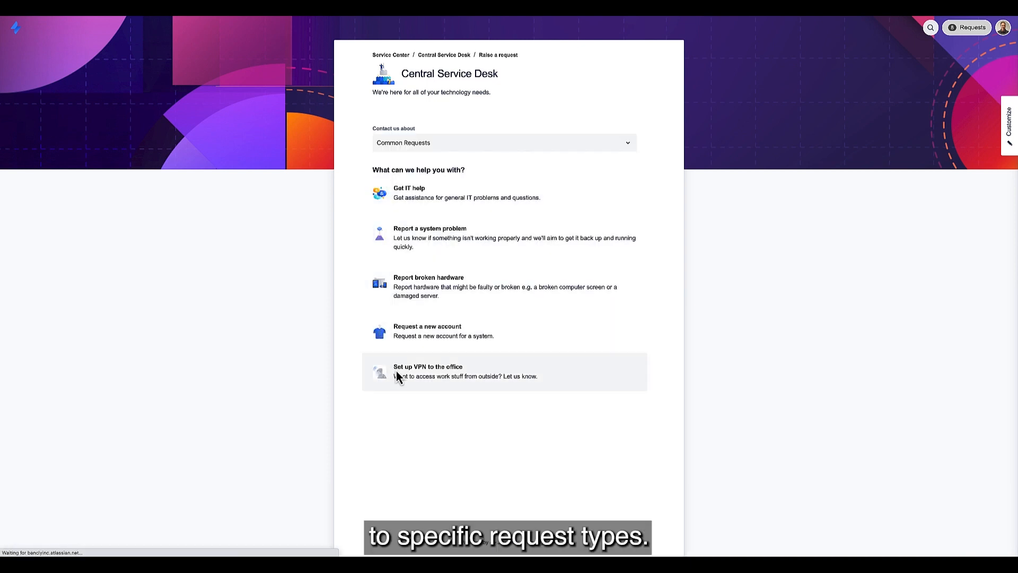
click(448, 372)
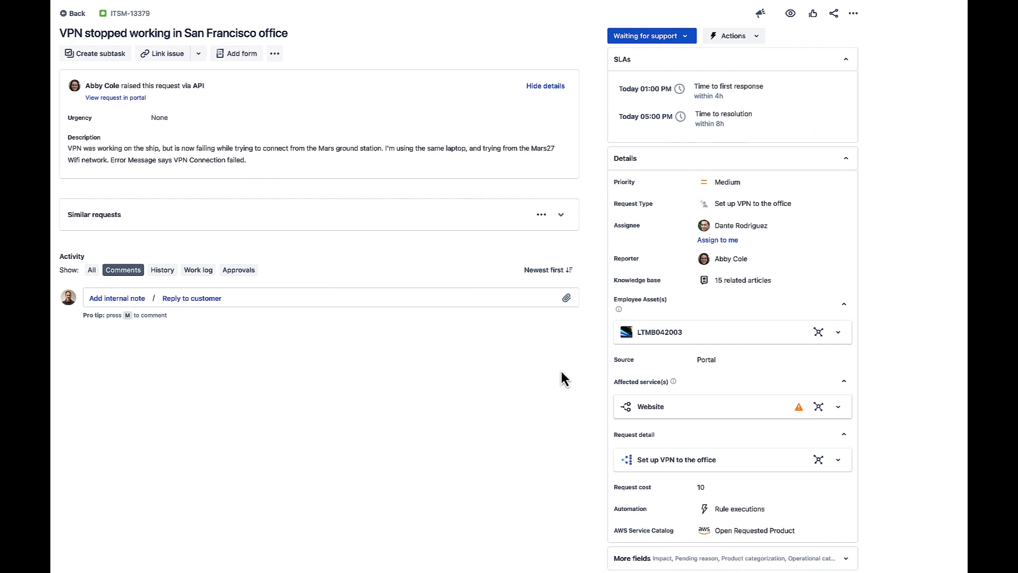
click(742, 280)
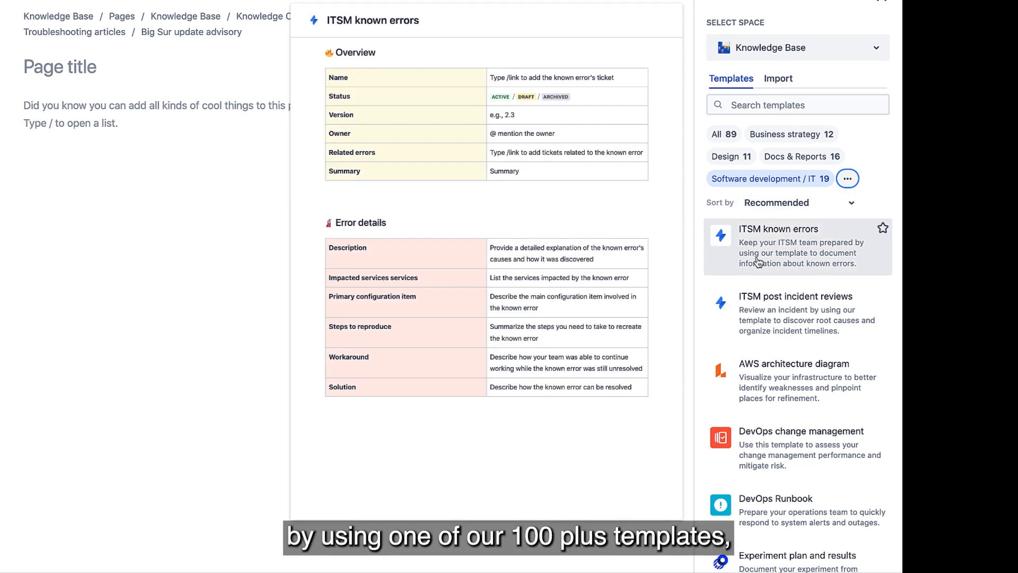
Preview the ITSM post incident reviews and AWS architecture diagram templates
click(795, 313)
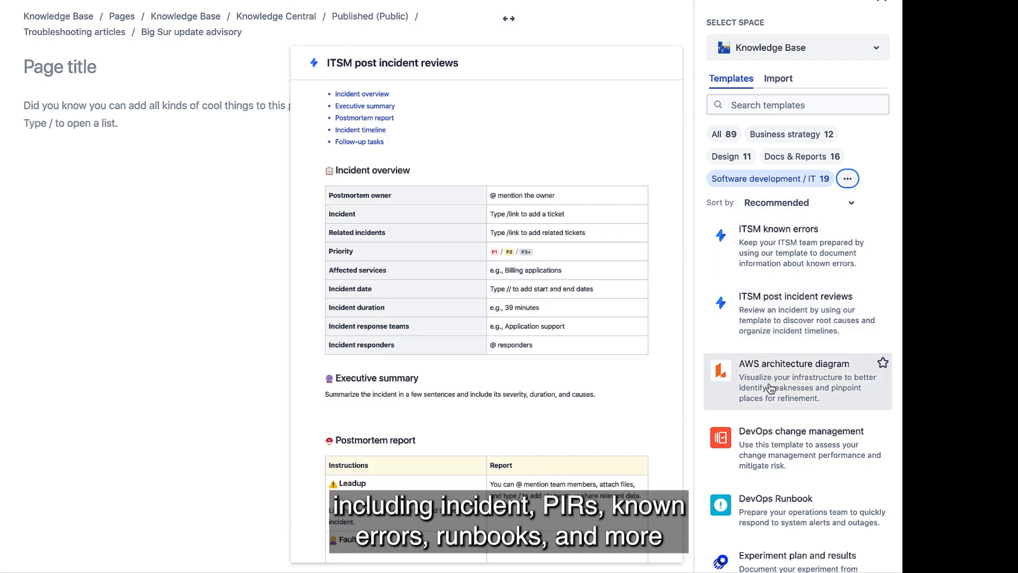
click(782, 498)
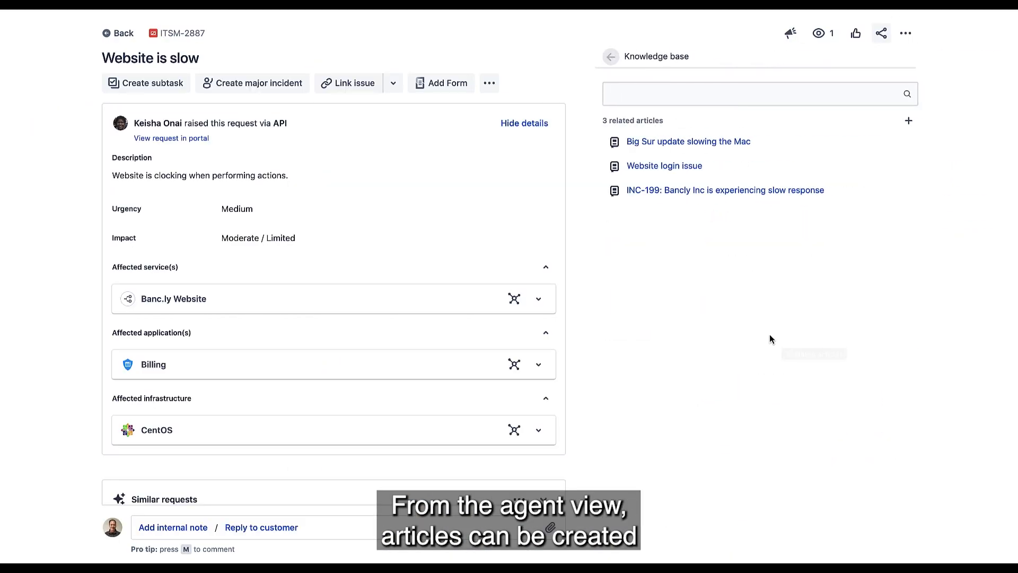
Create the 'How-to check website performance' How-To article from the request's Knowledge base panel
click(907, 121)
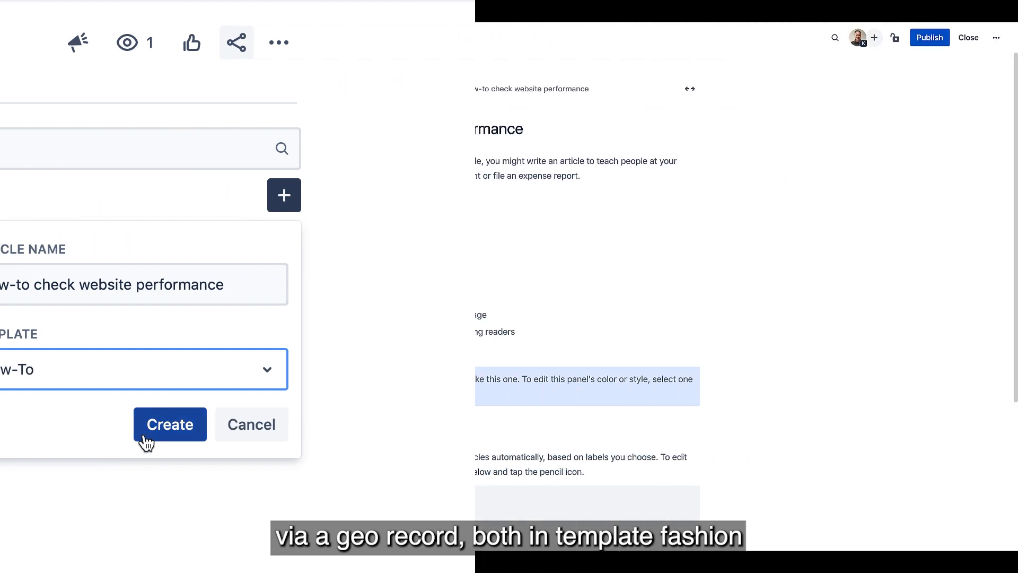
click(170, 424)
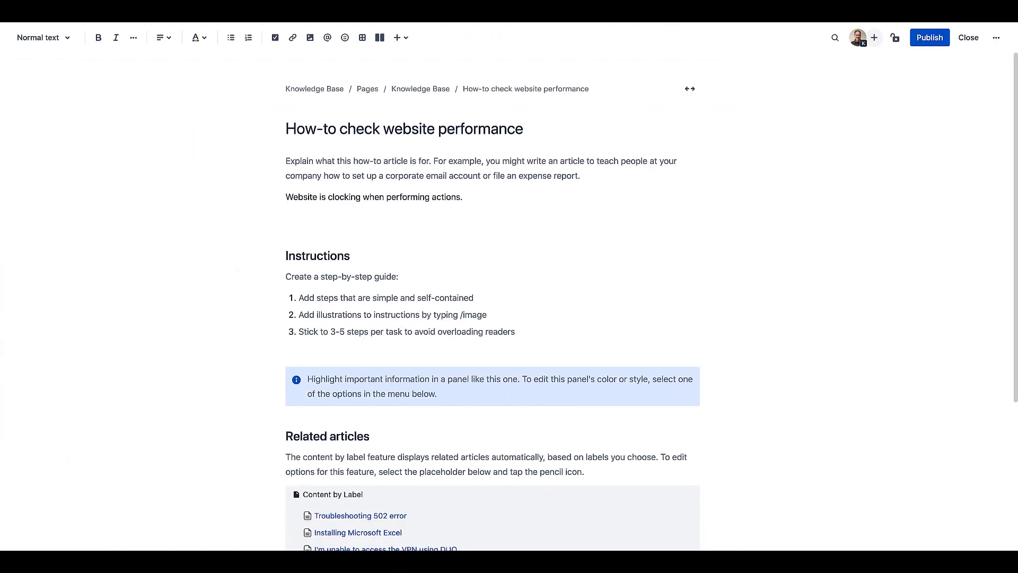
scroll(down, 3)
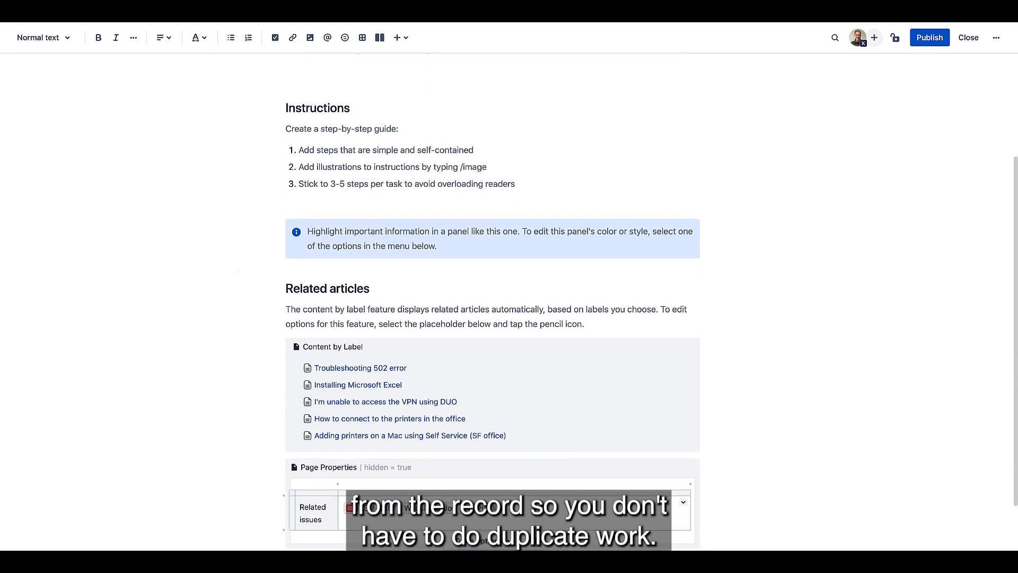